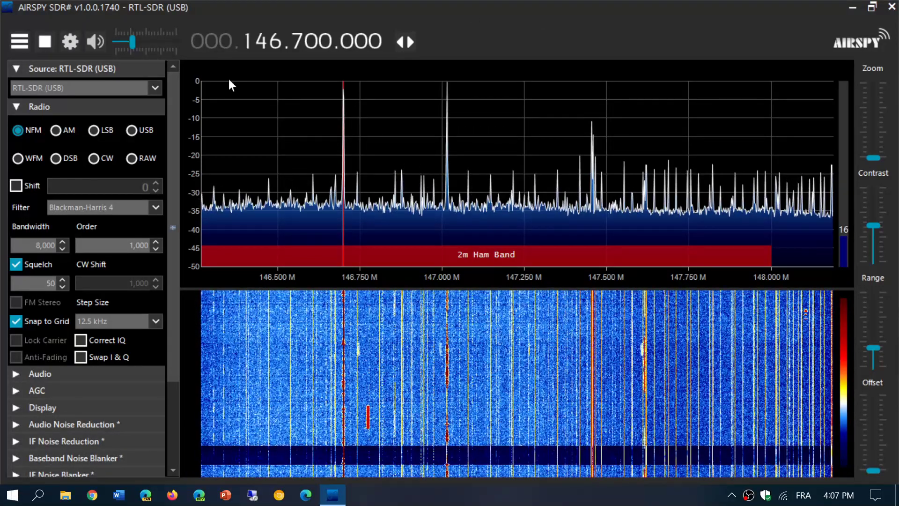
mouse_move(615, 133)
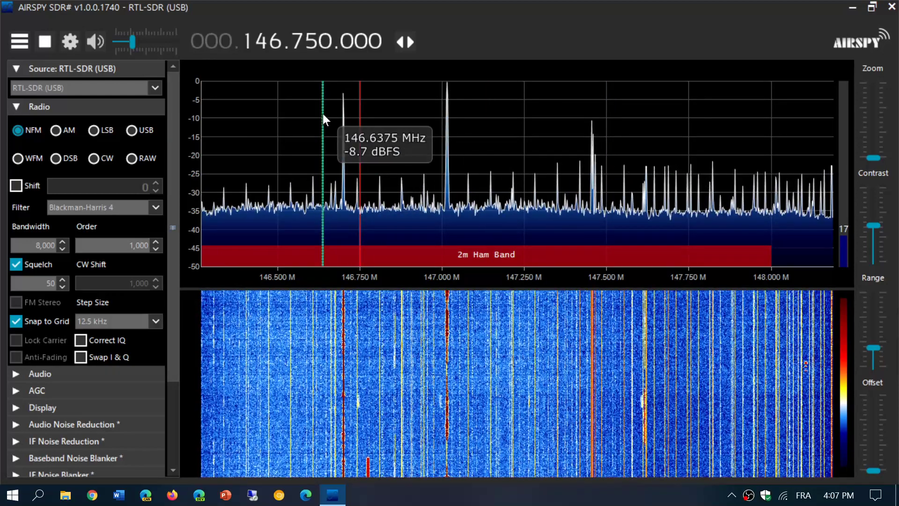
Step: Retune from 146.750 back to the 146.700 MHz repeater on the spectrum display
left_click_drag(124, 41, 153, 41)
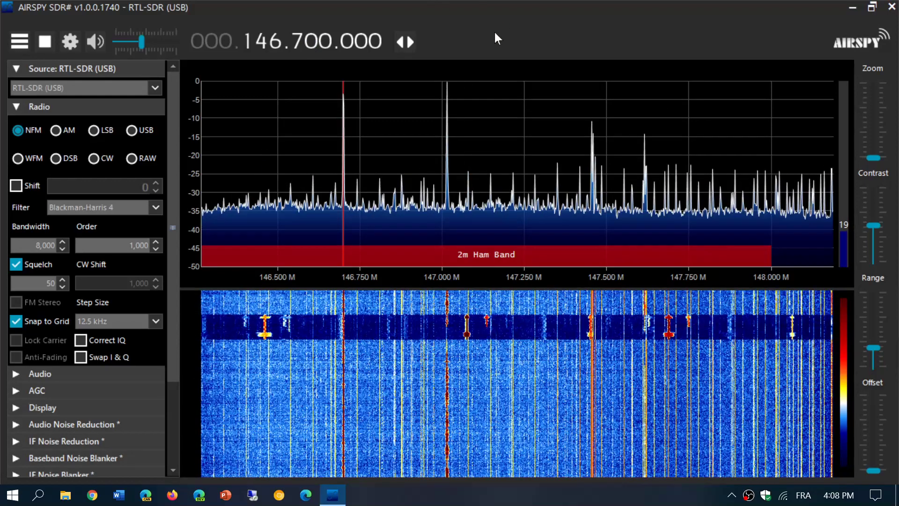
Step: Raise the audio gain to 57 dB, then bring it back down to about 40 dB
left_click_drag(122, 41, 142, 41)
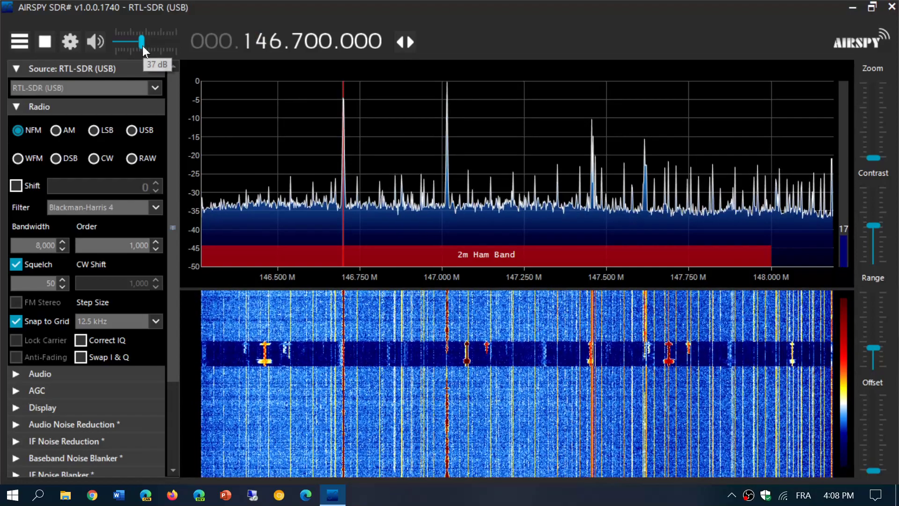
left_click_drag(143, 41, 171, 42)
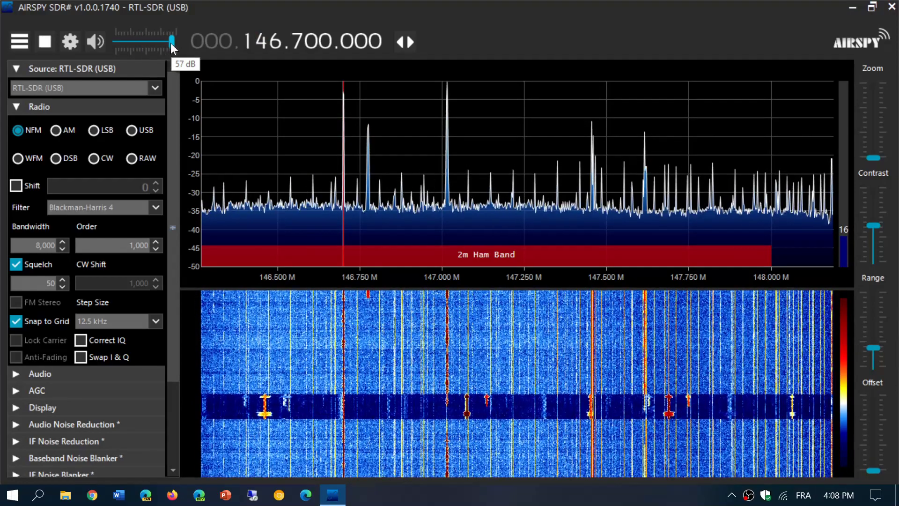
left_click_drag(170, 44, 148, 44)
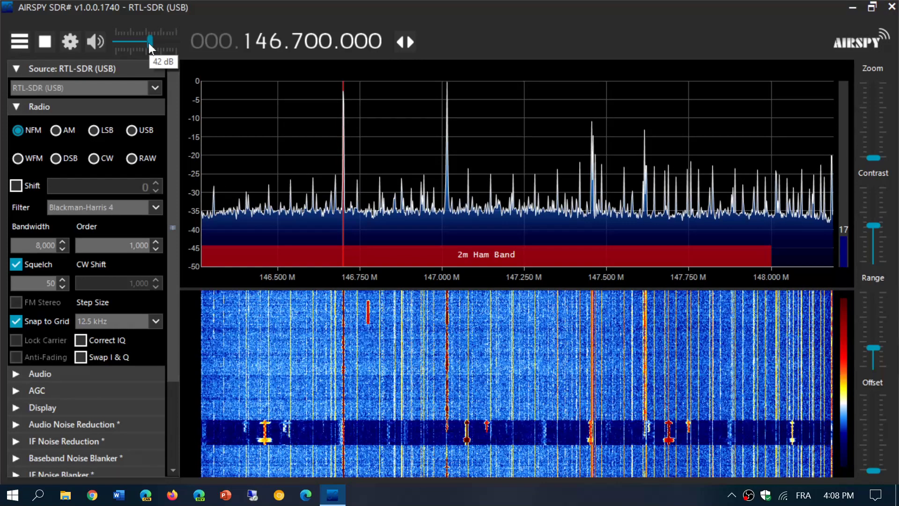
left_click_drag(149, 42, 137, 42)
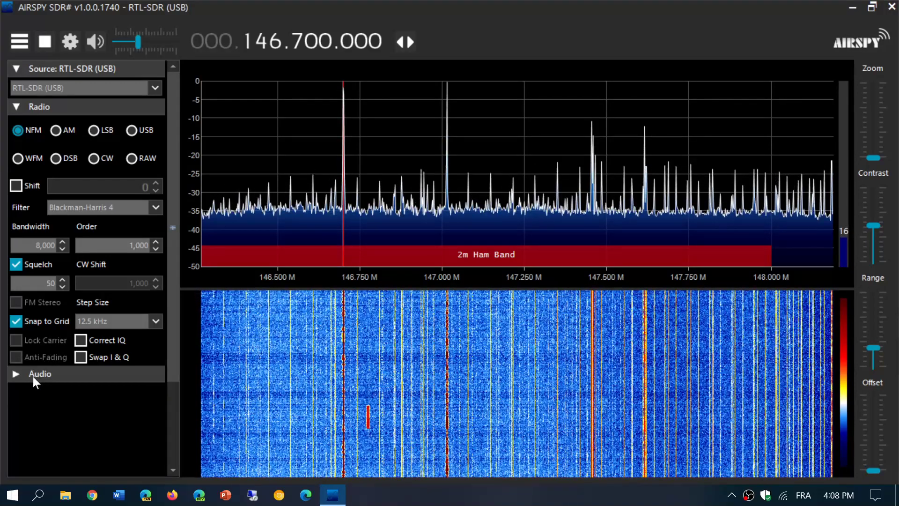
left_click(39, 373)
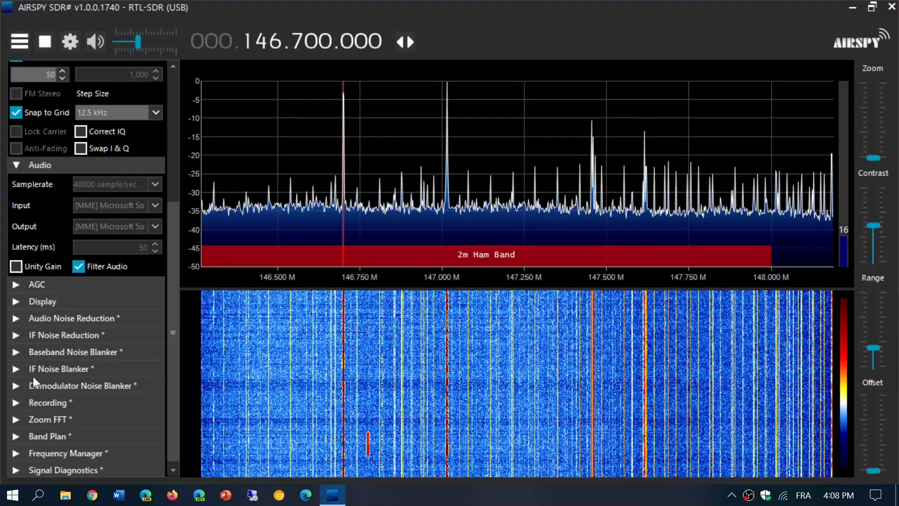
left_click(37, 285)
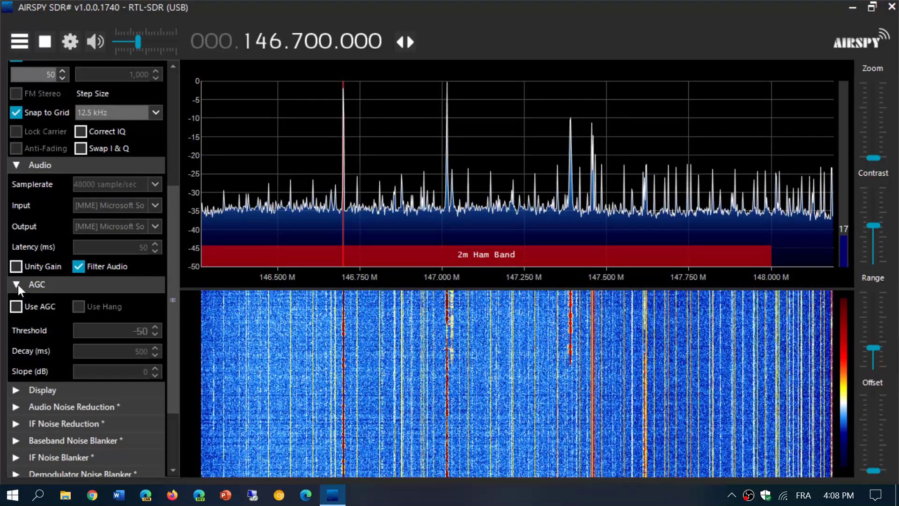
left_click(15, 285)
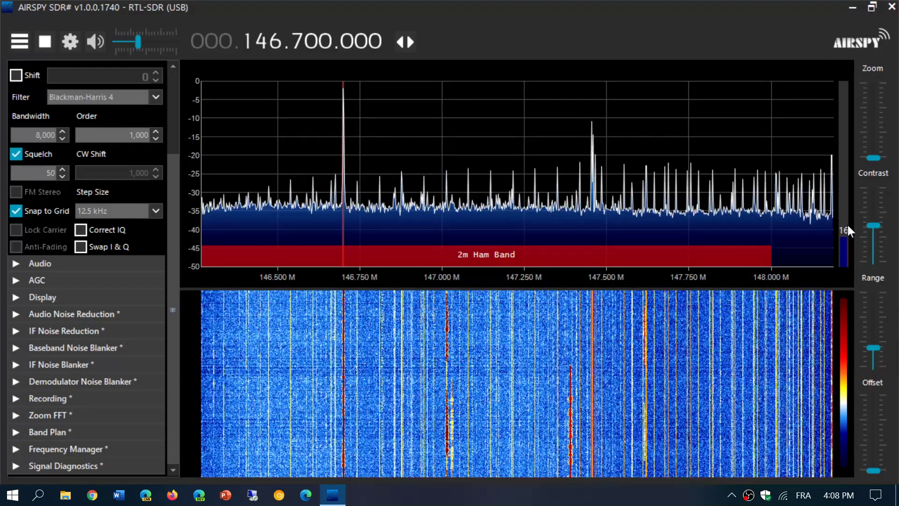
Step: Raise contrast slightly and zoom the spectrum to about 146.600–146.800 MHz around the repeater
left_click_drag(872, 229, 872, 241)
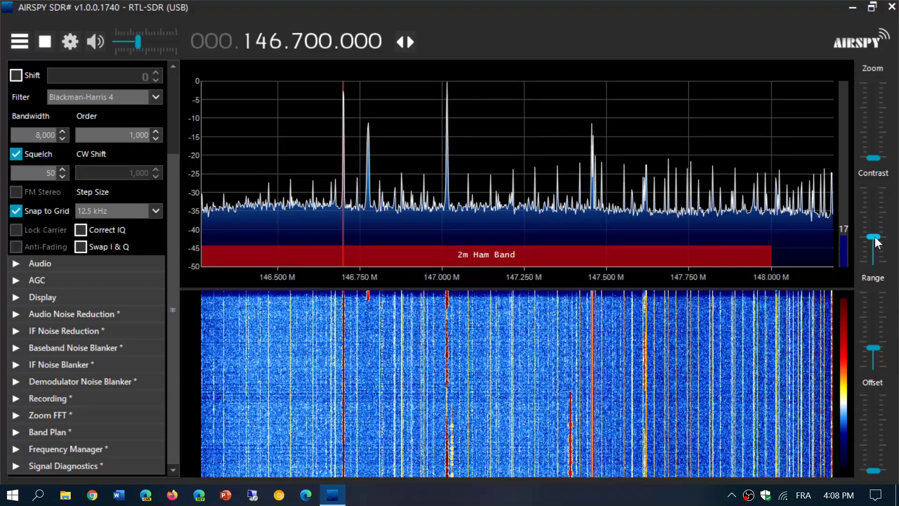
left_click(873, 239)
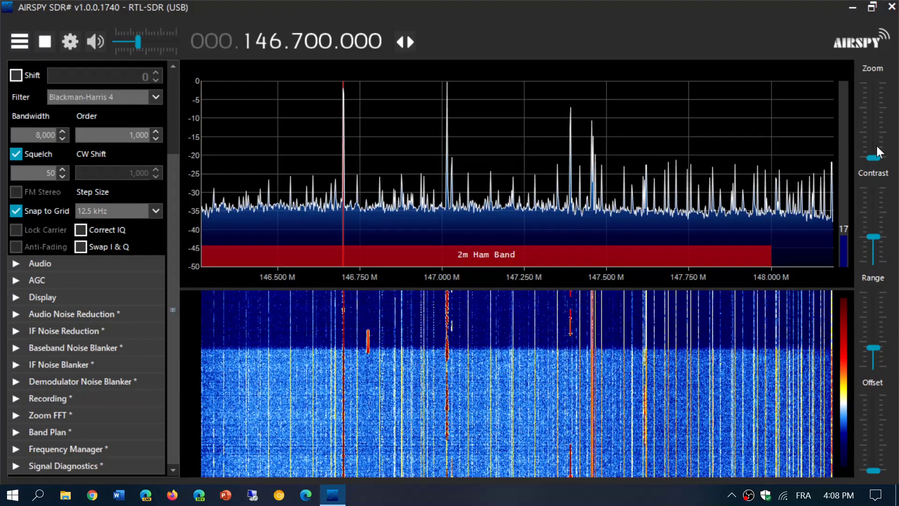
left_click_drag(877, 154, 876, 120)
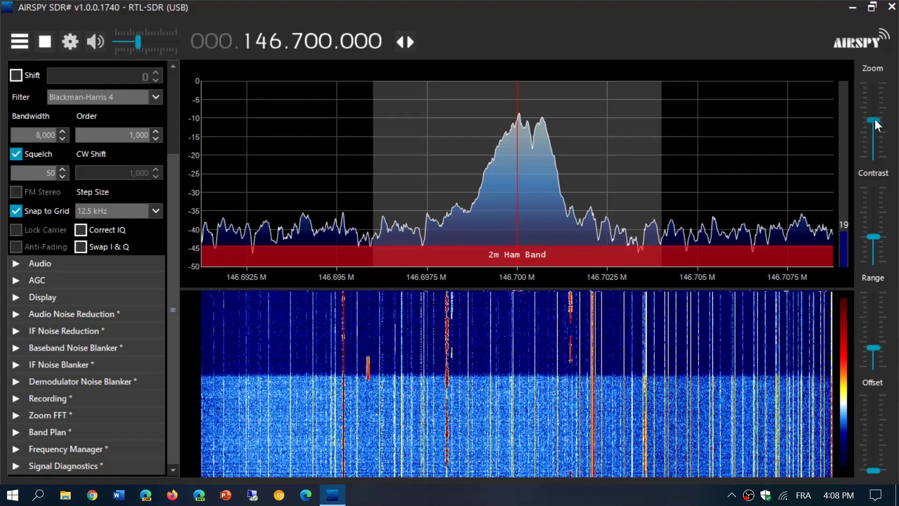
left_click_drag(872, 121, 872, 143)
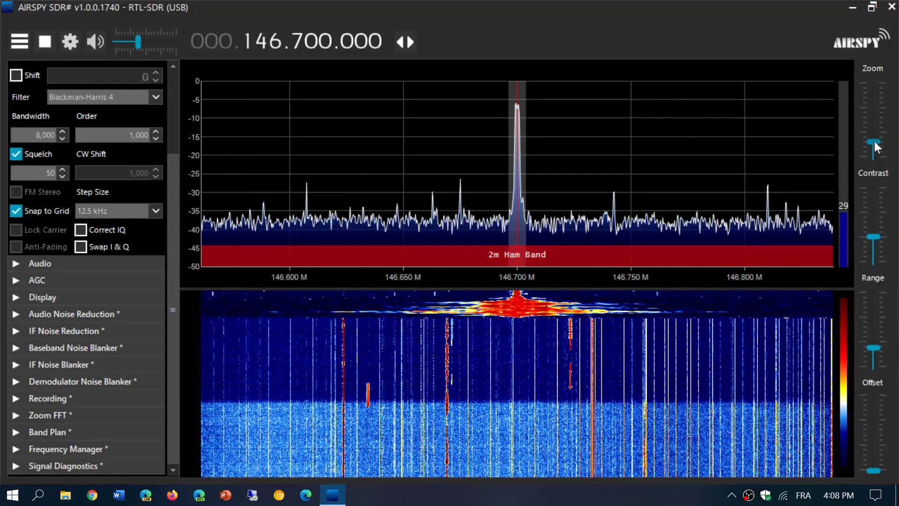
left_click_drag(873, 137, 873, 129)
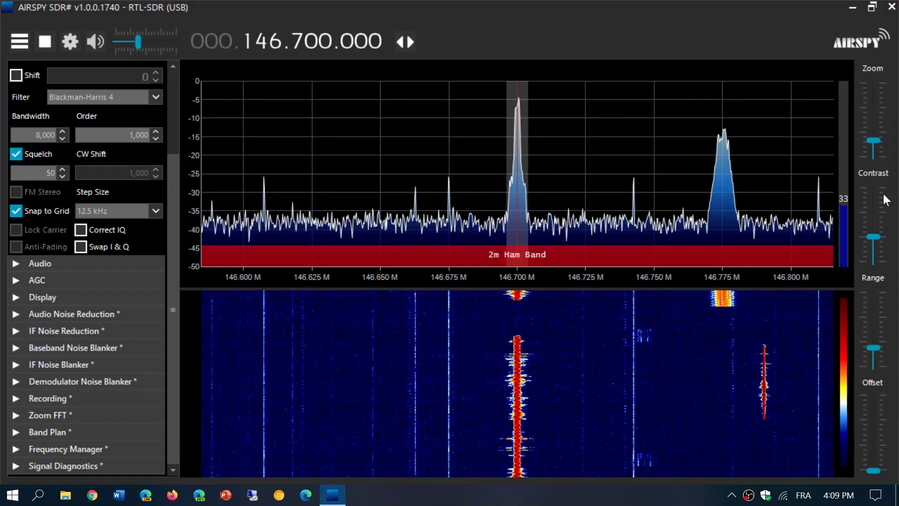
mouse_move(260, 117)
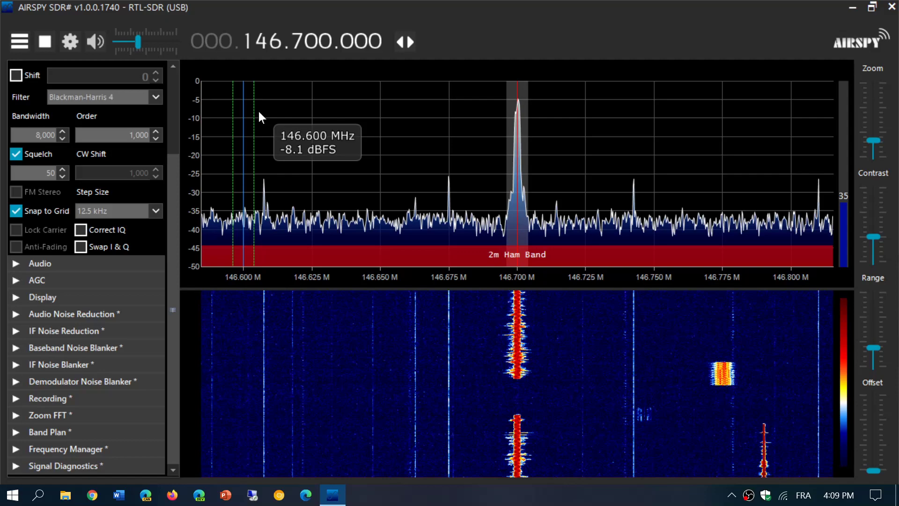
mouse_move(69, 69)
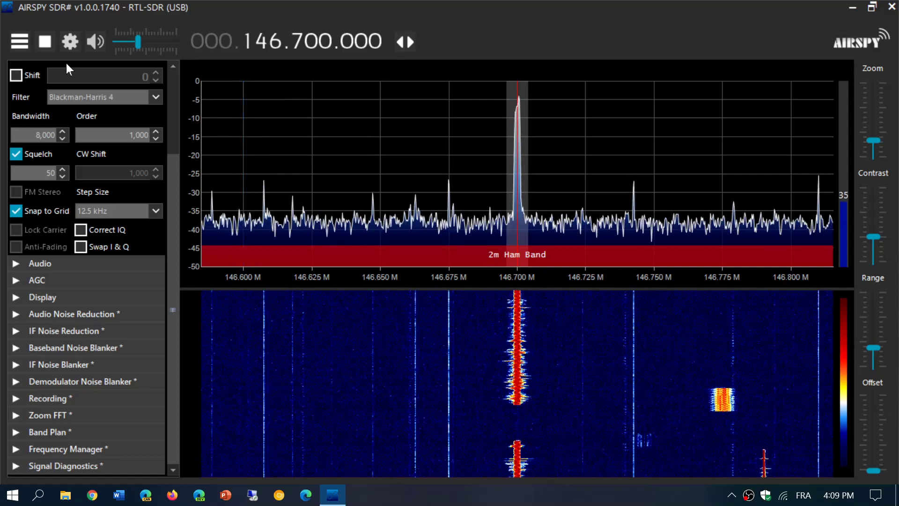
Step: In the RTL-SDR Controller keep Tuner AGC on, try RTL AGC then leave it off, and close it
left_click(68, 41)
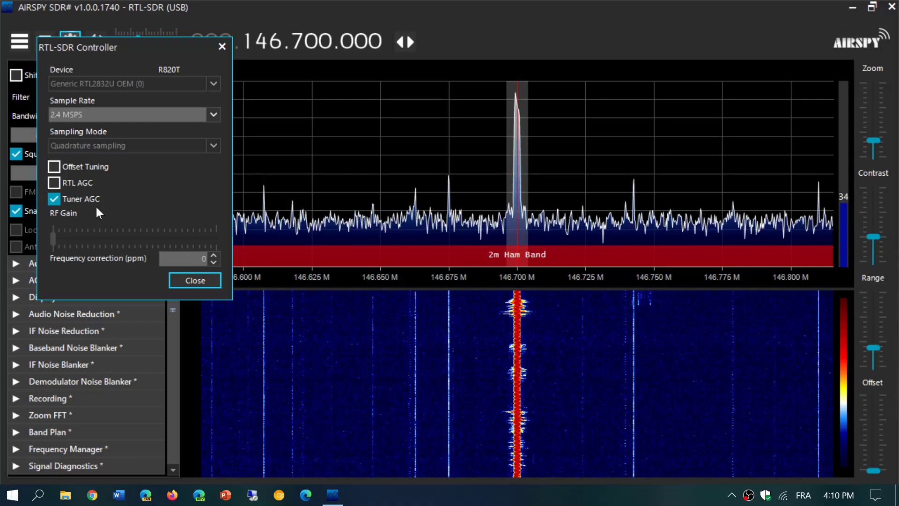
left_click(53, 182)
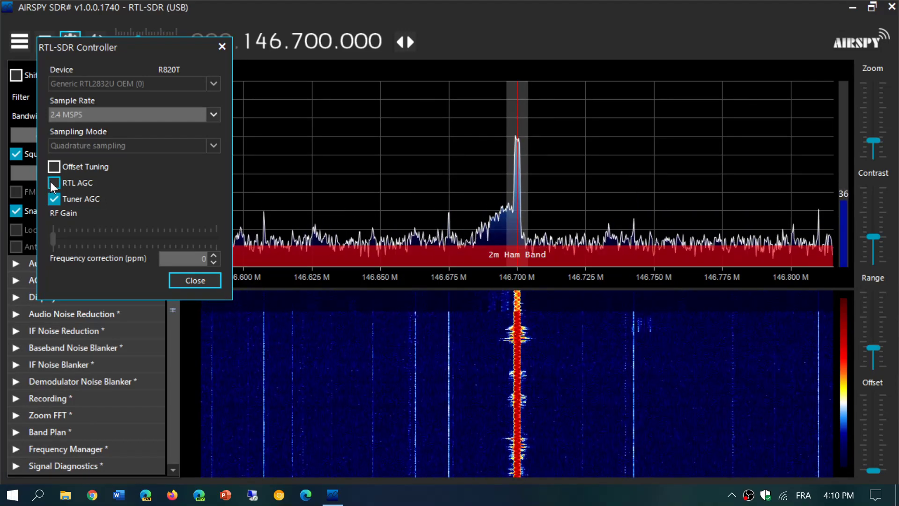
left_click(53, 183)
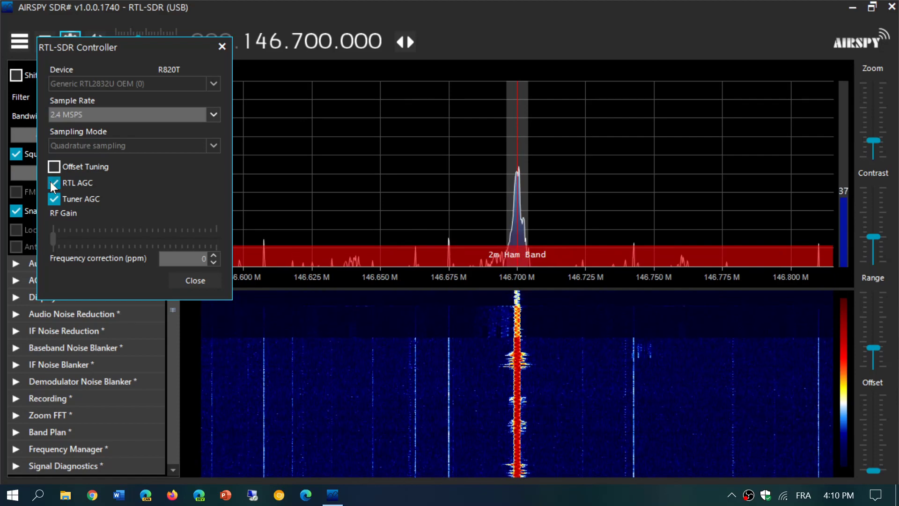
left_click(54, 182)
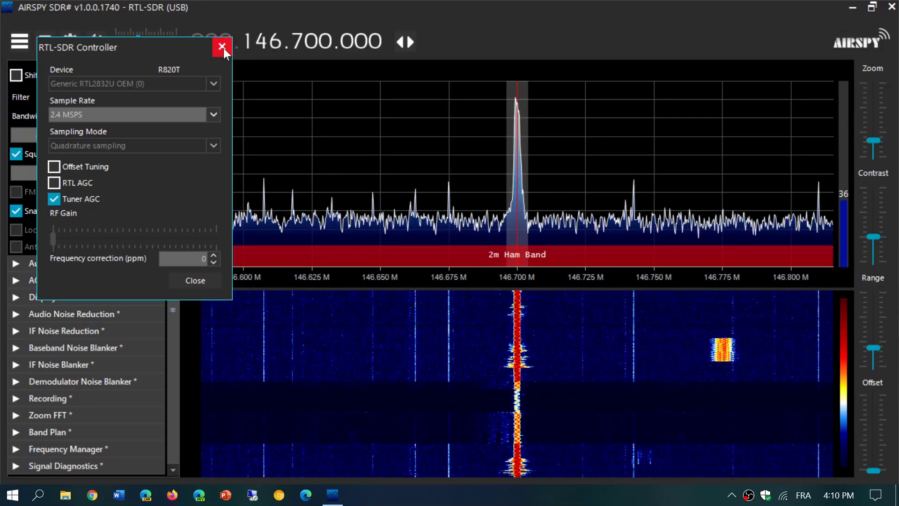
left_click(220, 46)
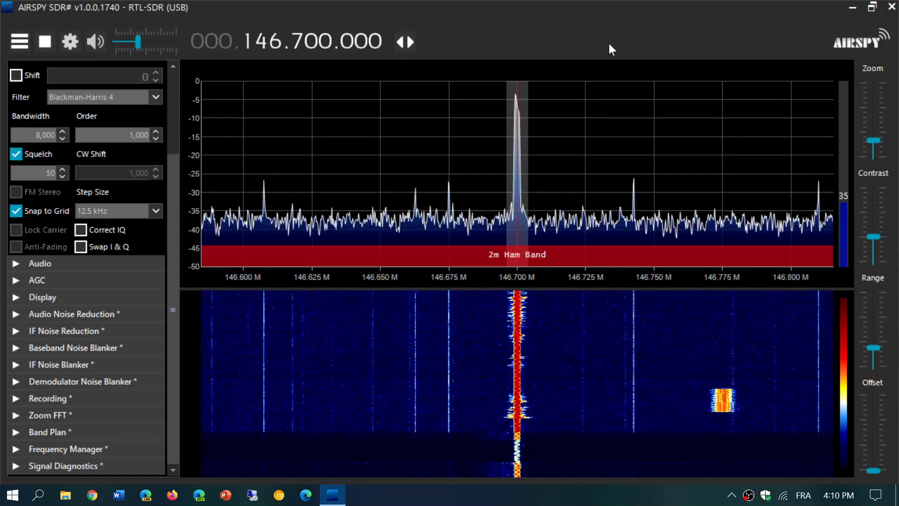
Step: Tune to the 161.850 MHz marine channel with the audio gain raised to 56 dB
left_click_drag(124, 41, 170, 41)
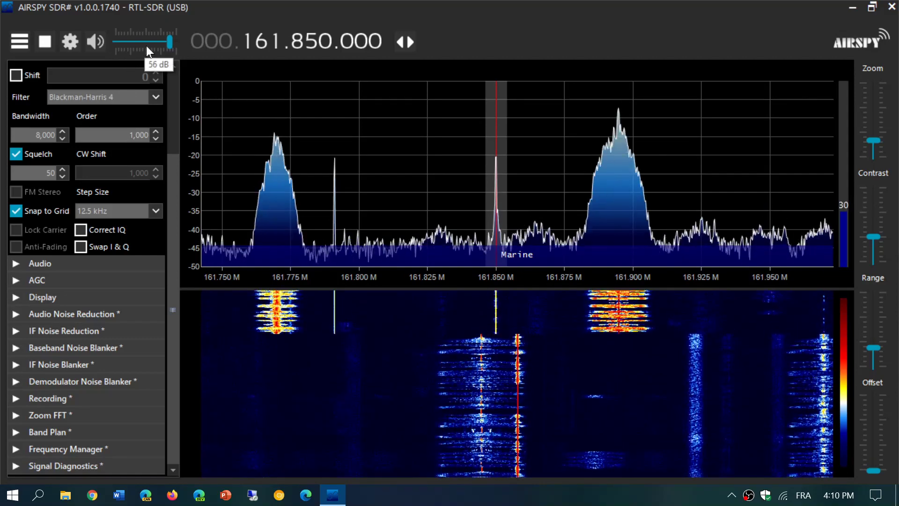
Step: Lower the audio gain to roughly 40 dB and tune to the 161.900 MHz signal on the waterfall
left_click_drag(168, 41, 136, 41)
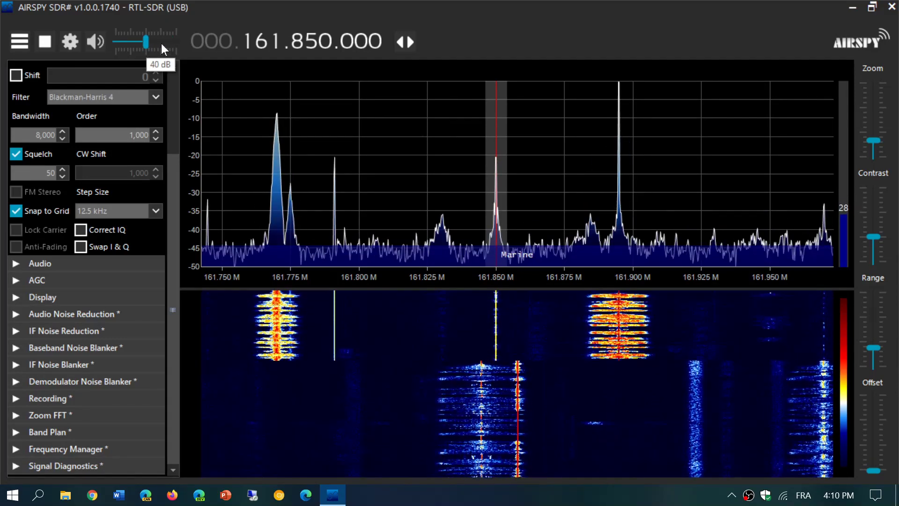
left_click_drag(135, 42, 162, 42)
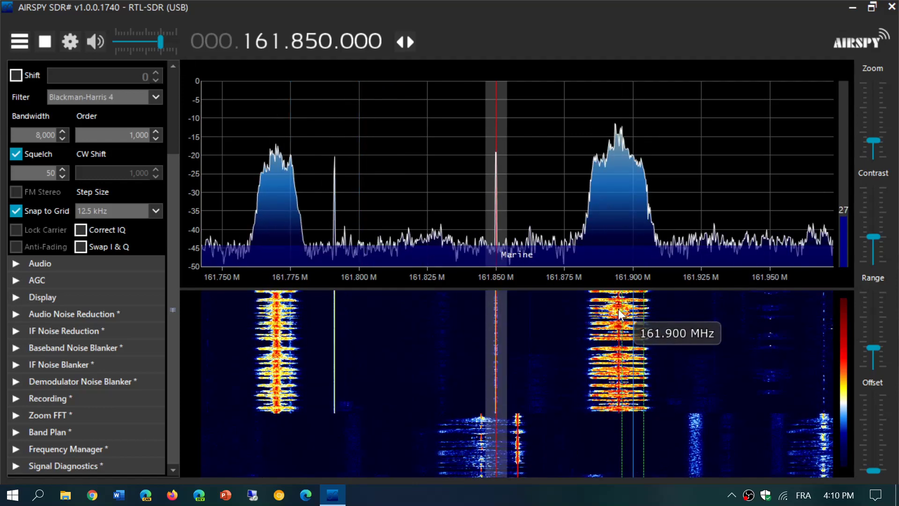
left_click(619, 313)
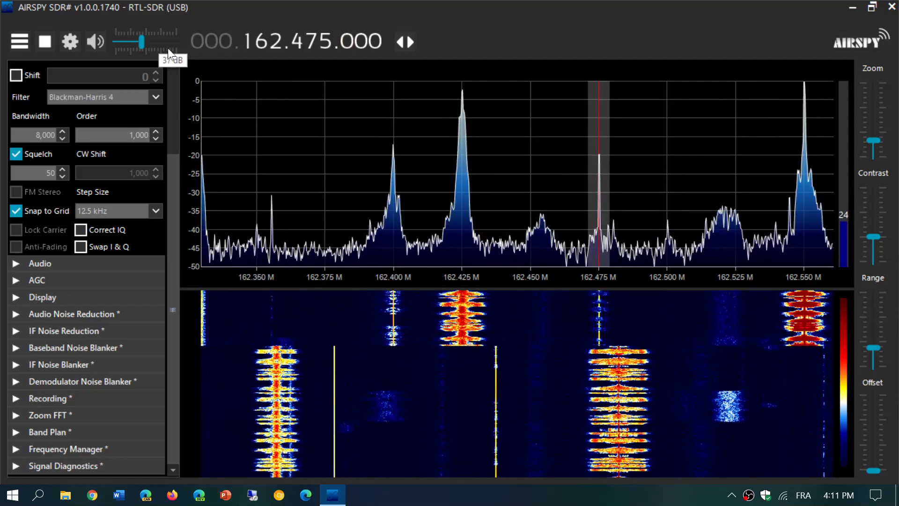
Step: Tune to the 162.400 MHz weather channel, push the gain to maximum, then settle it at 38 dB
left_click_drag(135, 42, 170, 42)
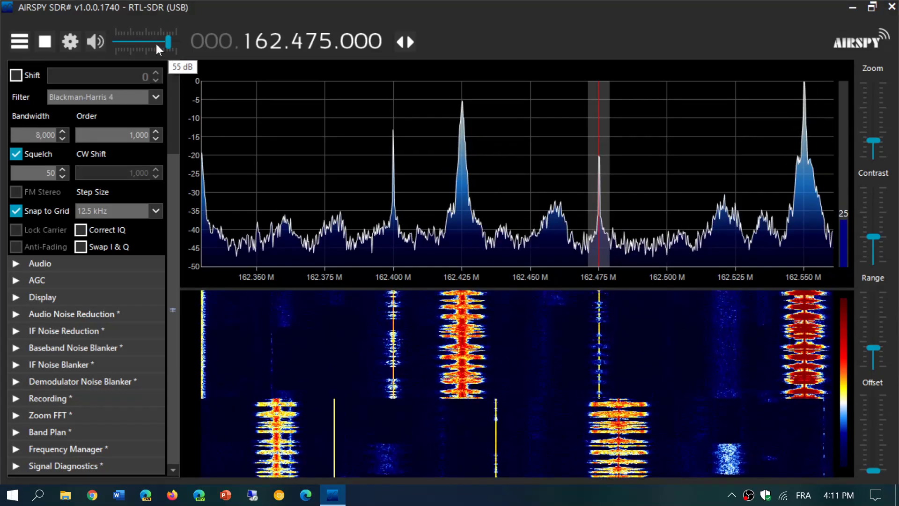
left_click_drag(169, 42, 155, 42)
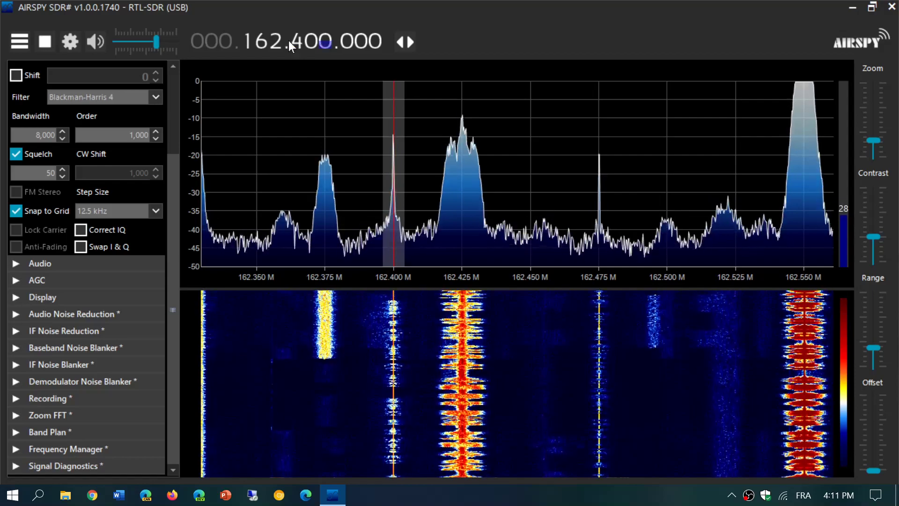
left_click_drag(141, 42, 169, 41)
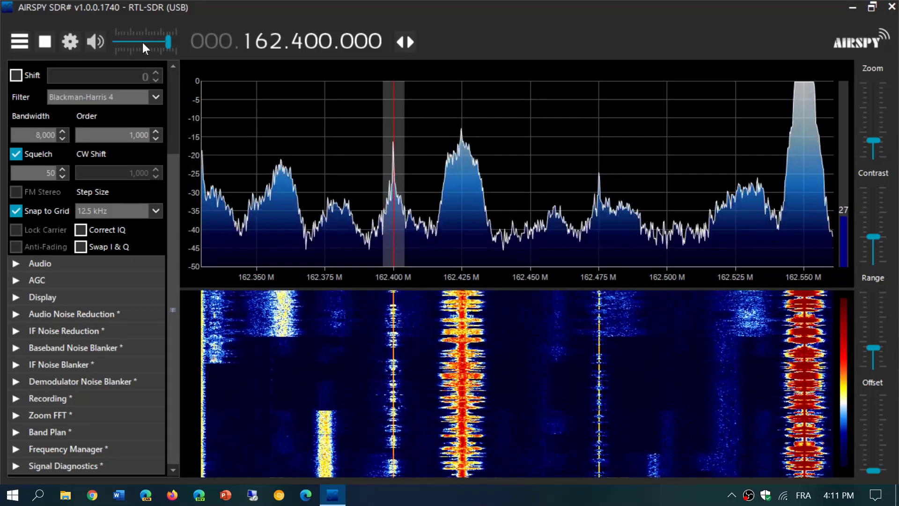
left_click_drag(169, 42, 143, 42)
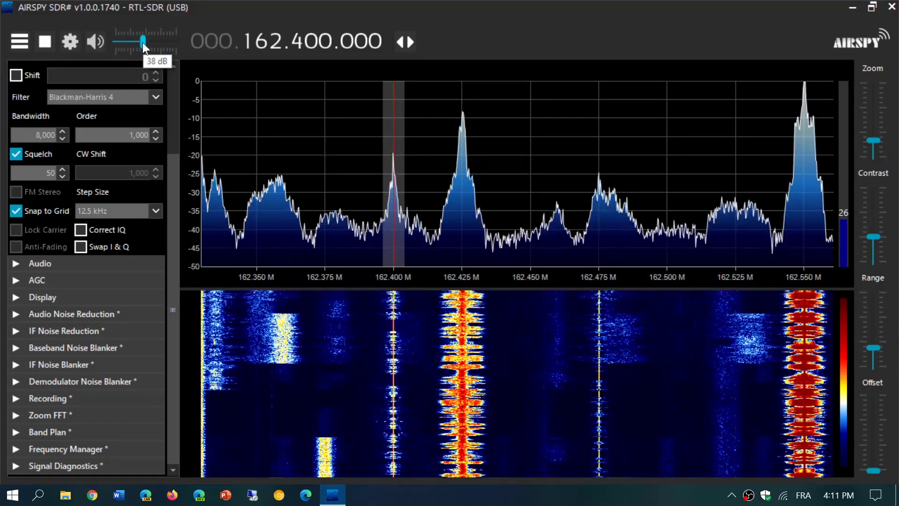